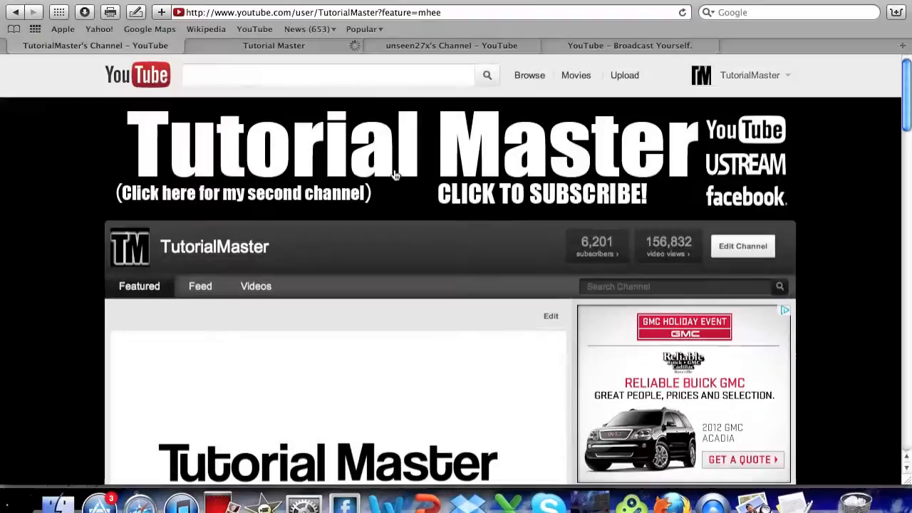
mouse_move(529, 84)
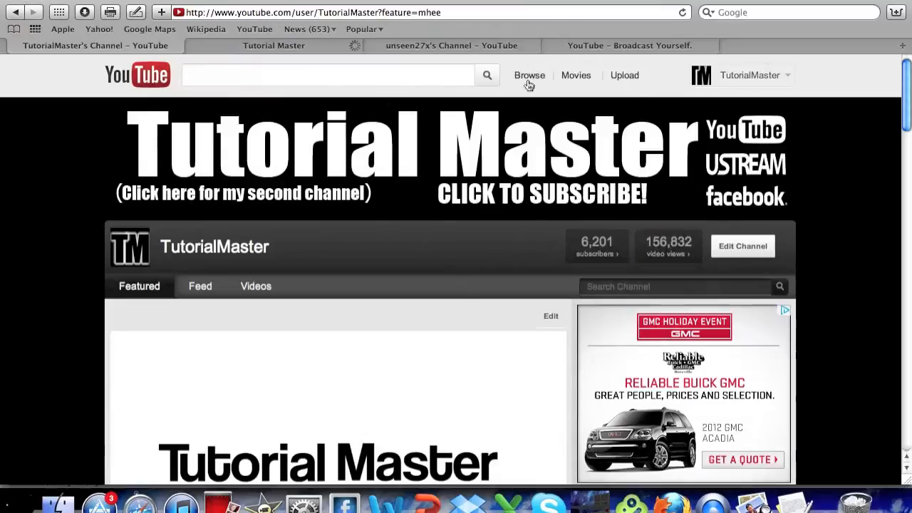
mouse_move(463, 263)
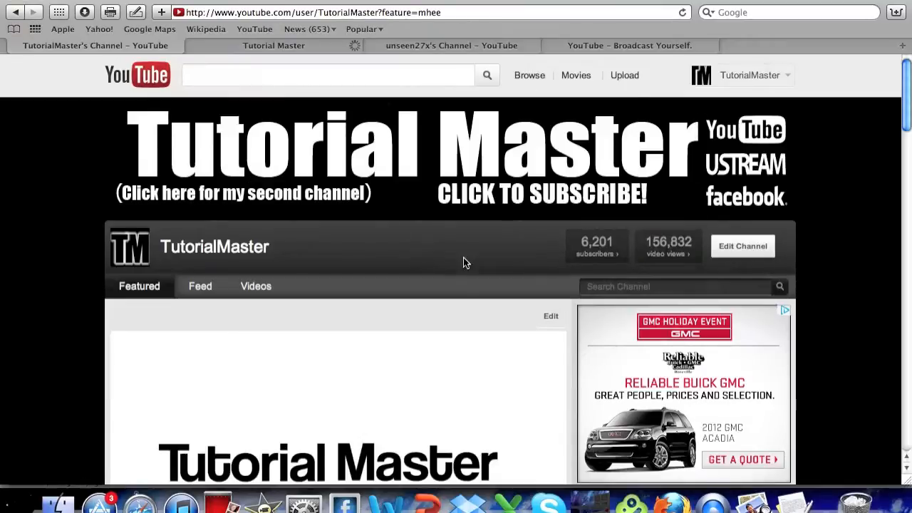
- Scroll down through the YouTube page
scroll(down, 3)
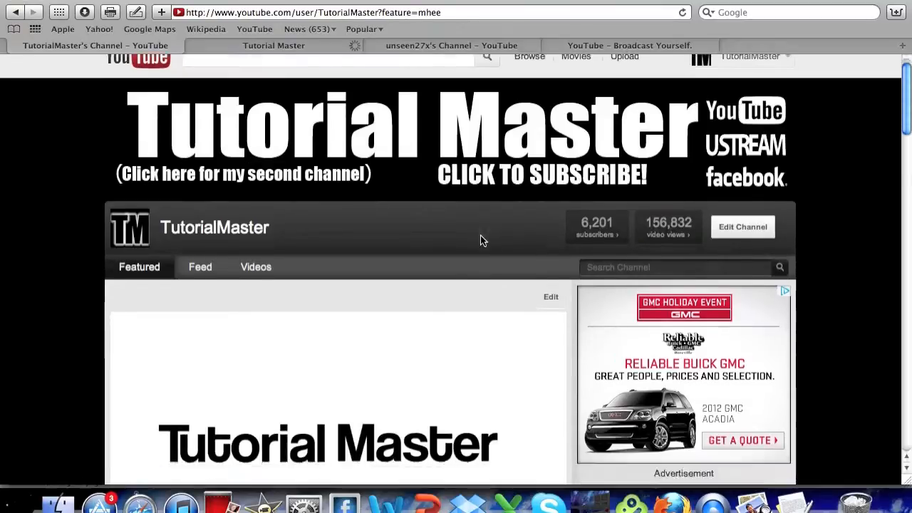
scroll(down, 3)
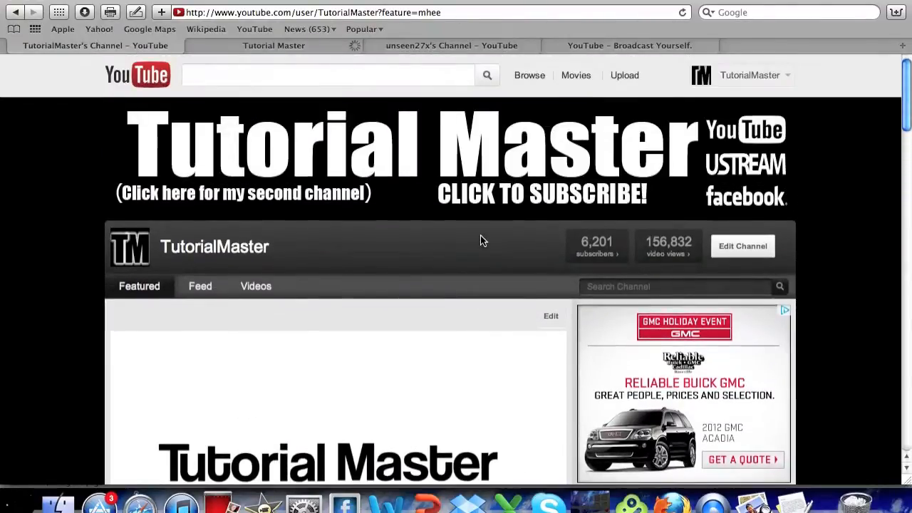
mouse_move(258, 112)
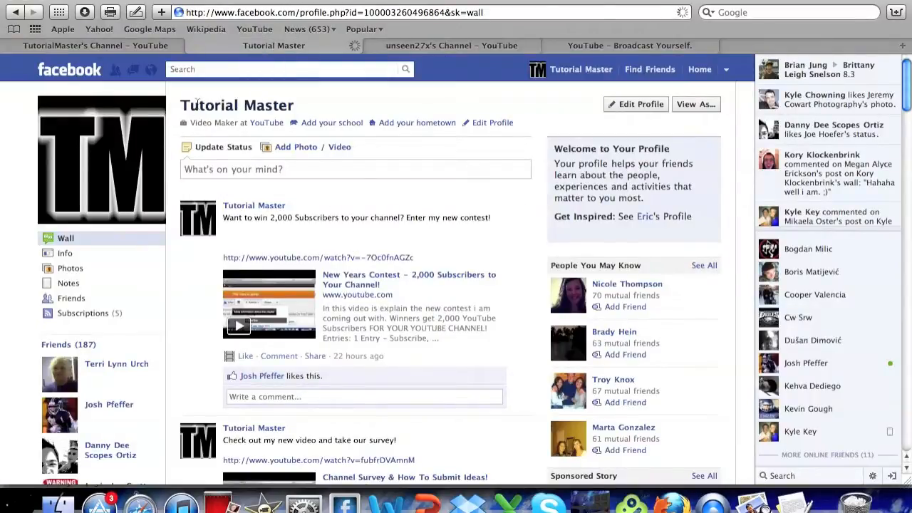
scroll(down, 3)
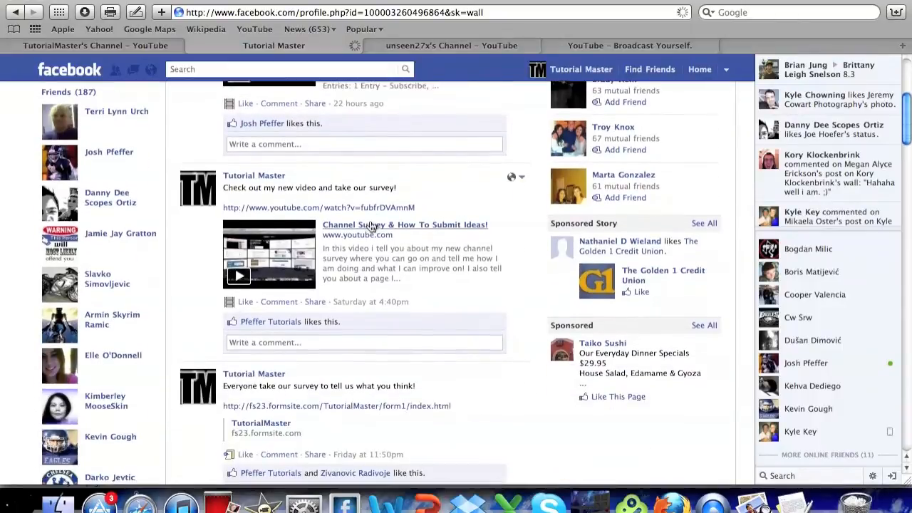
scroll(down, 3)
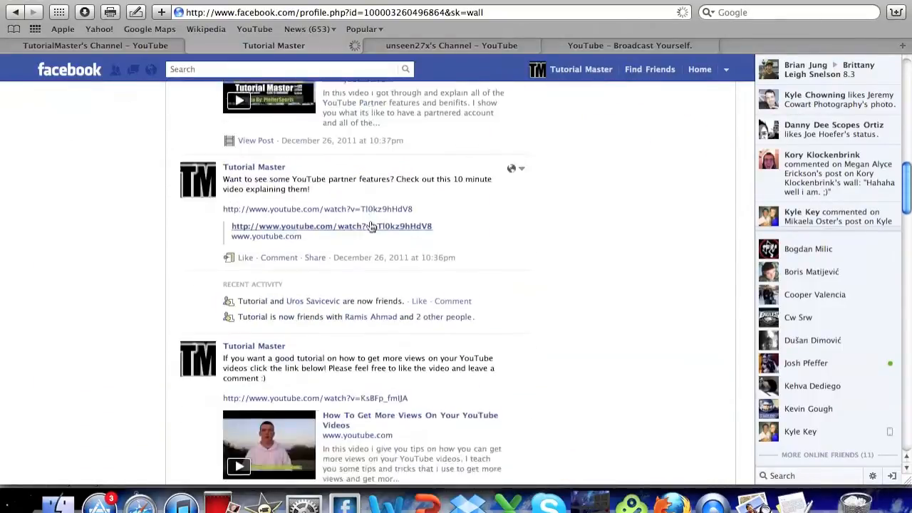
scroll(down, 3)
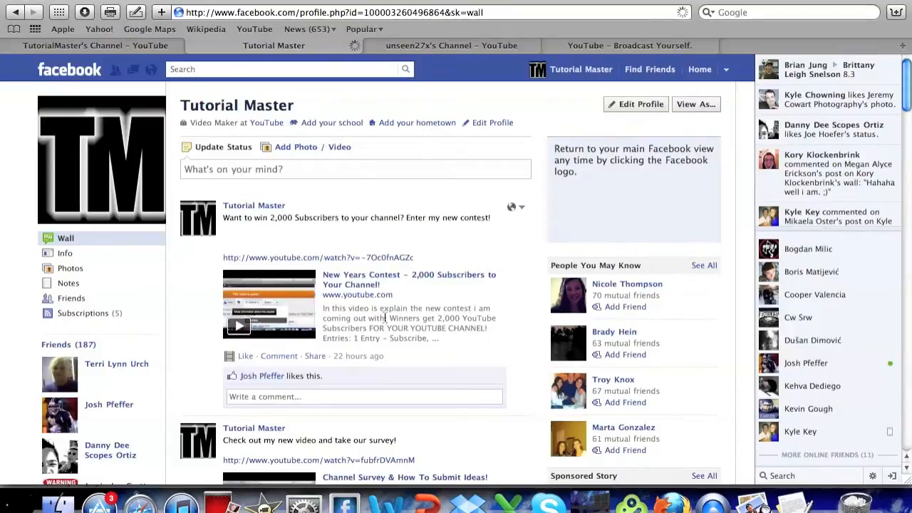
- Go to the account settings Overview, then the Sharing and Connected Accounts section
click(451, 45)
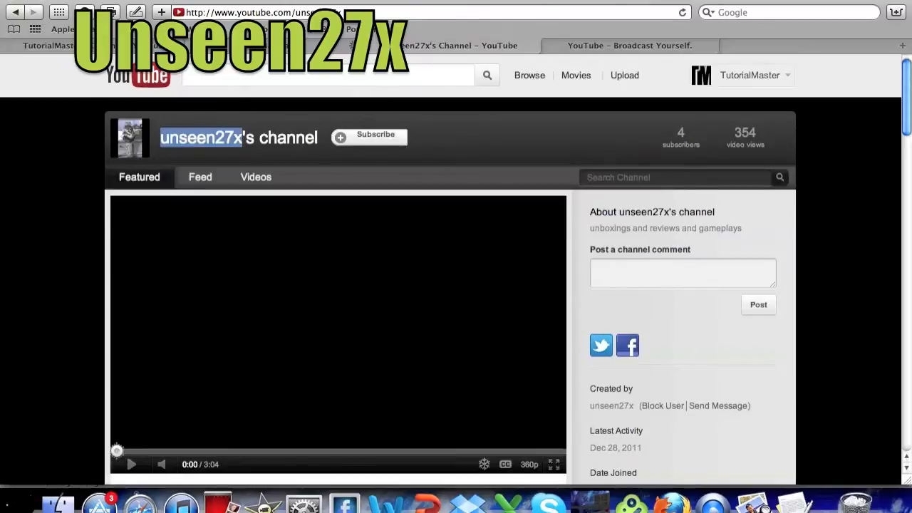
mouse_move(683, 139)
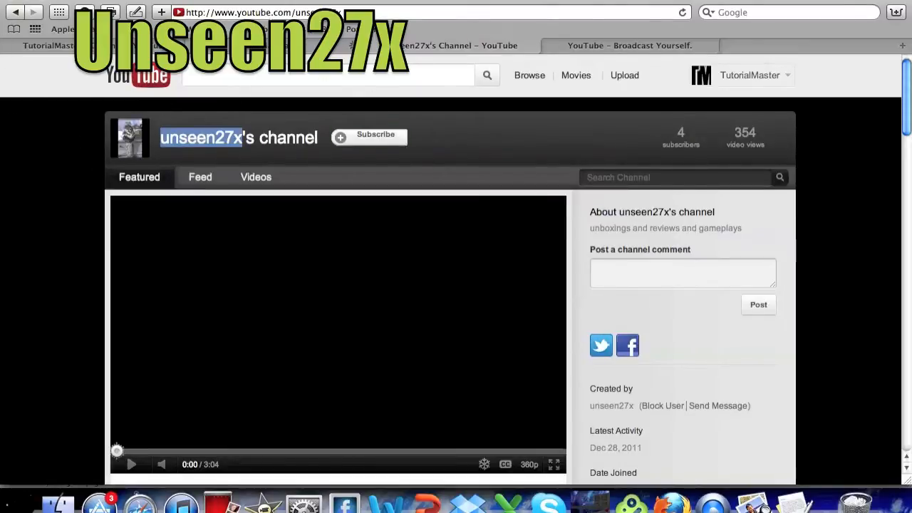
mouse_move(534, 64)
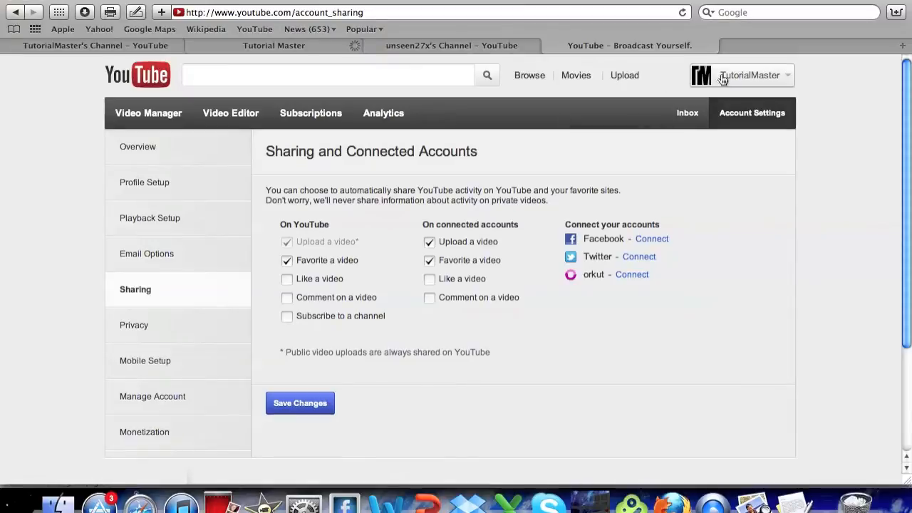
click(742, 75)
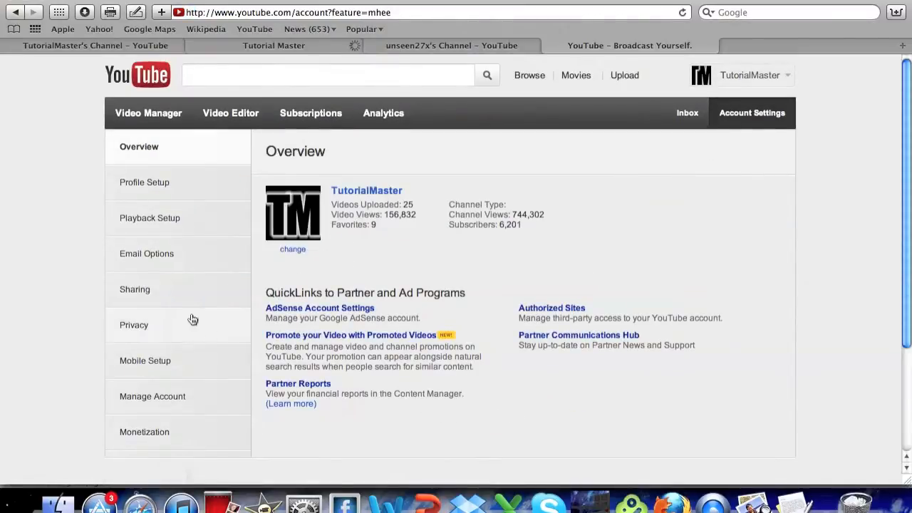
mouse_move(134, 289)
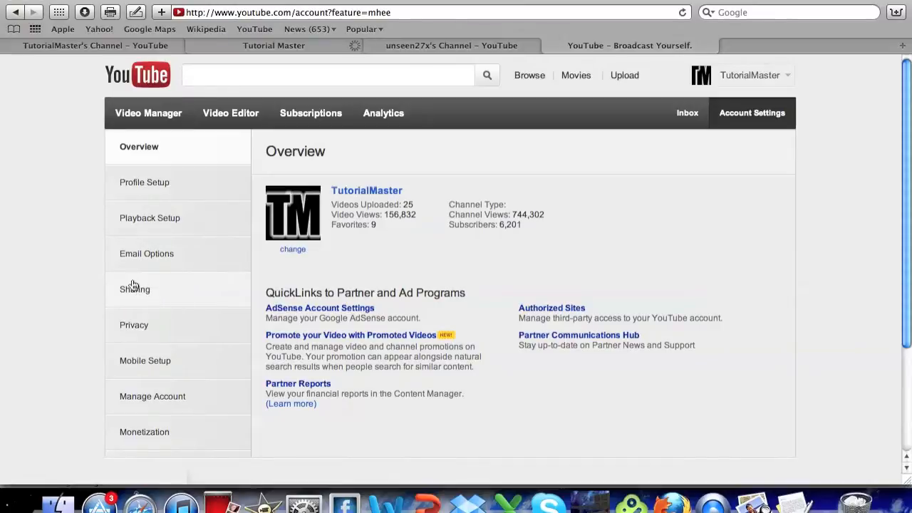
click(135, 288)
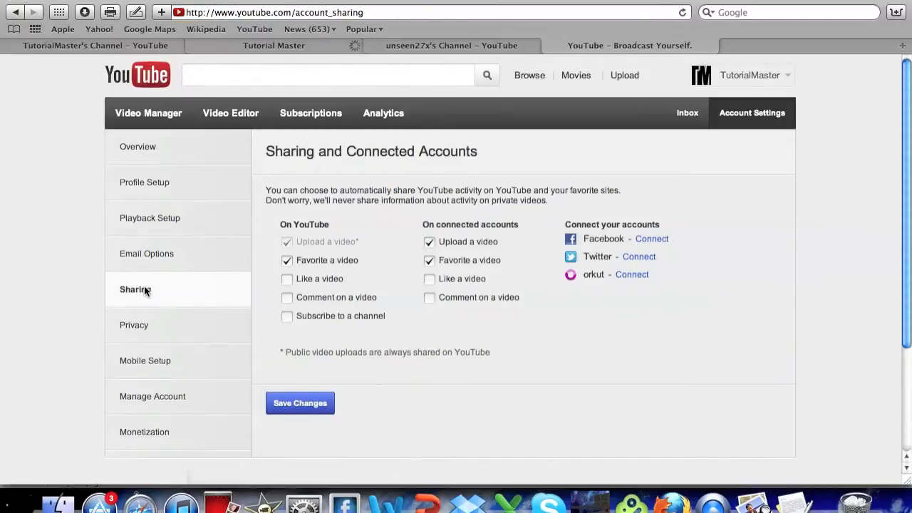
mouse_move(549, 228)
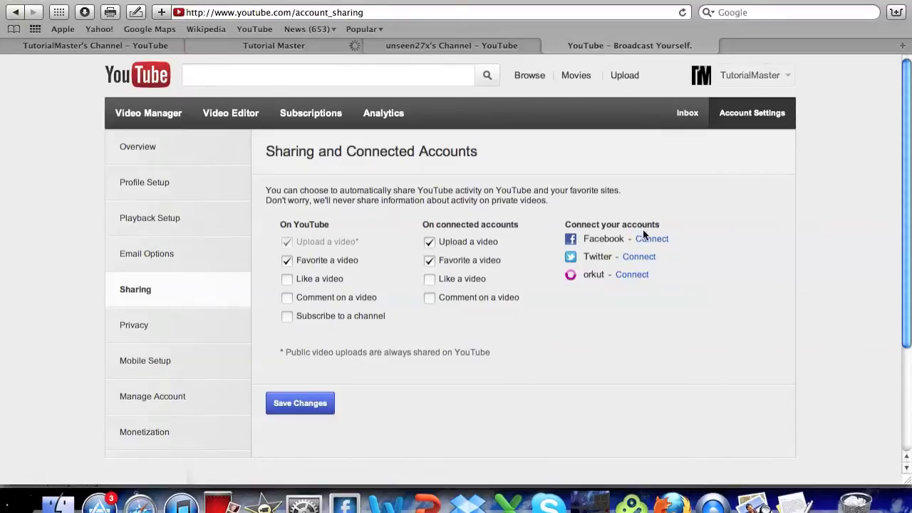
- Connect the Facebook account for sharing, then start connecting Twitter
click(652, 239)
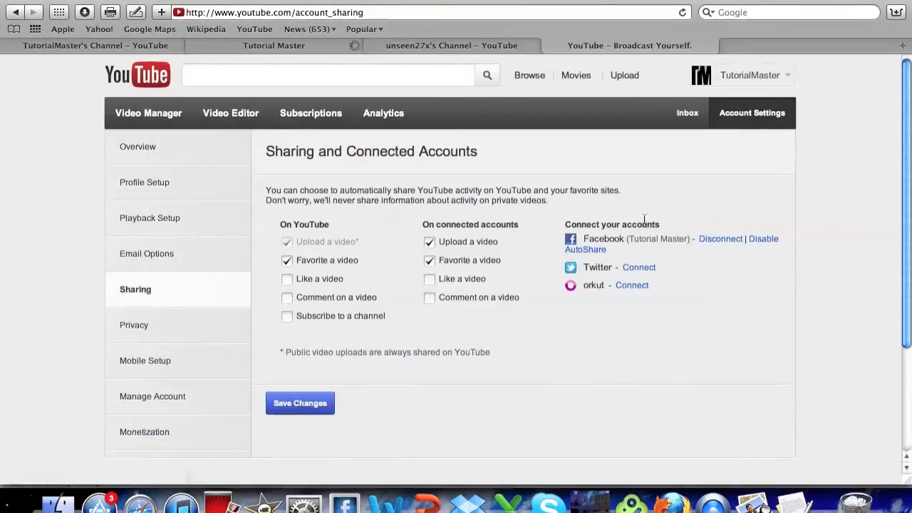
mouse_move(630, 239)
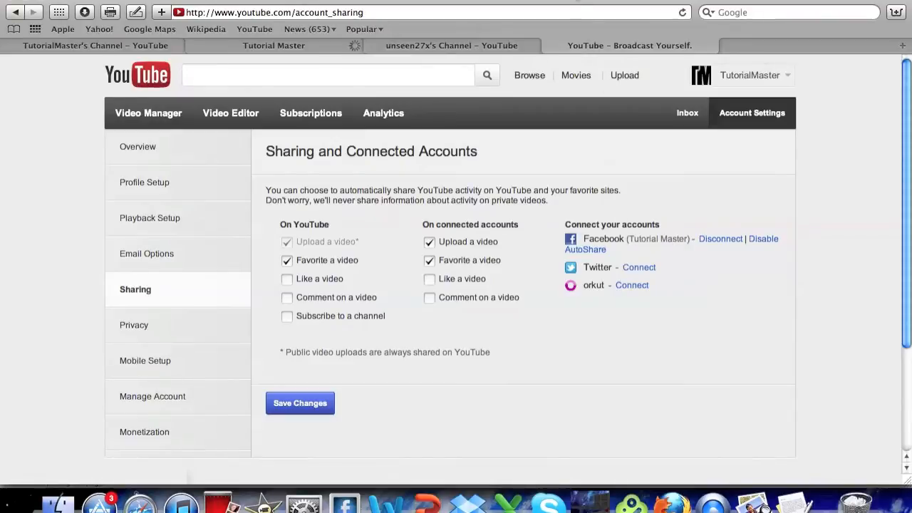
double_click(657, 239)
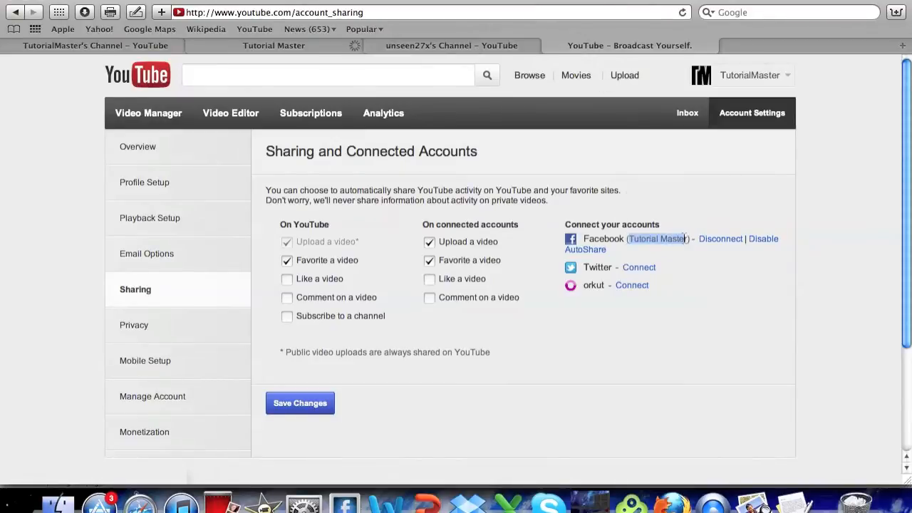
click(639, 267)
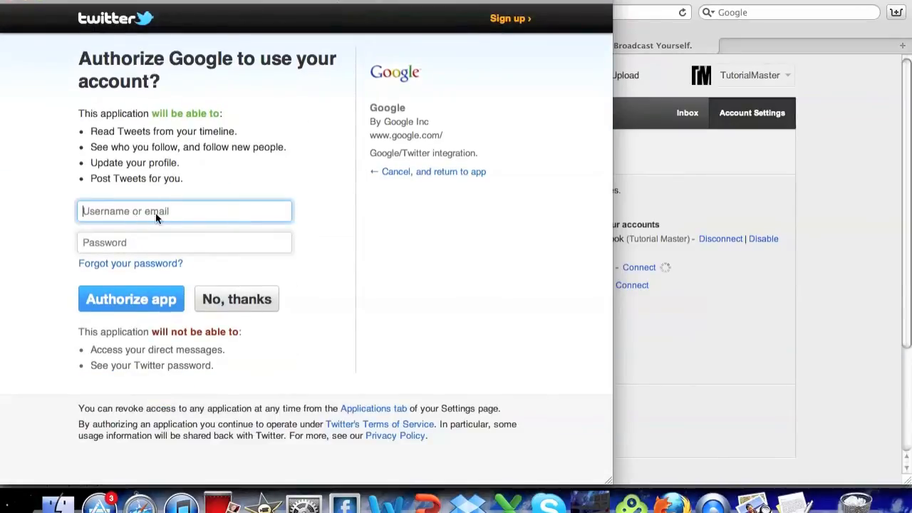
mouse_move(38, 216)
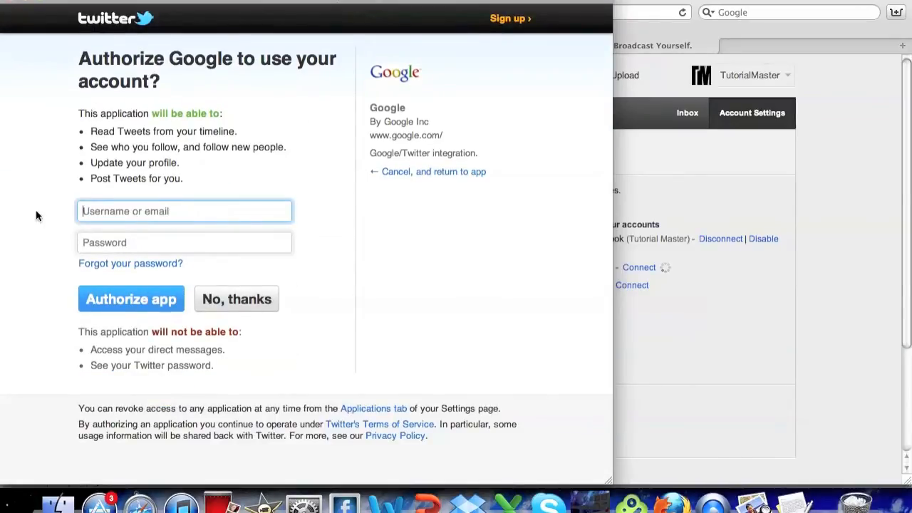
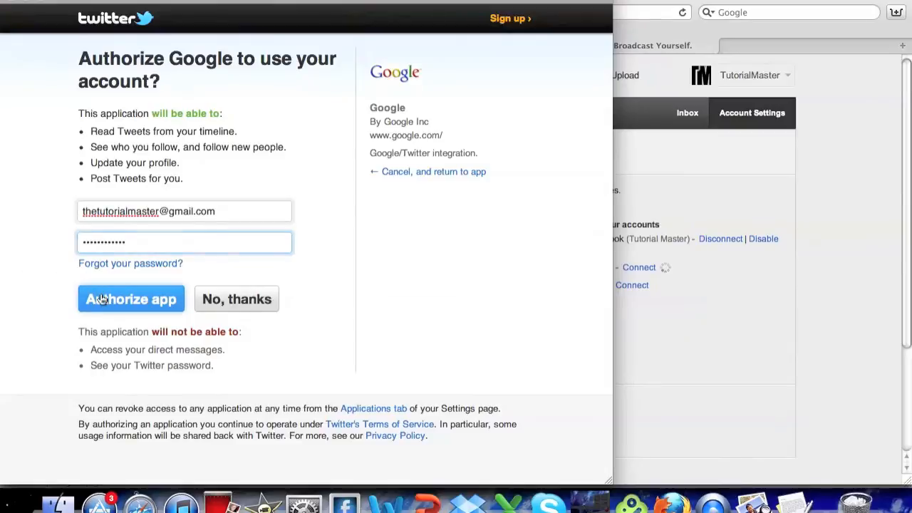
- Sign in to Twitter as 'thetutorialma' and authorize the Google app
click(132, 299)
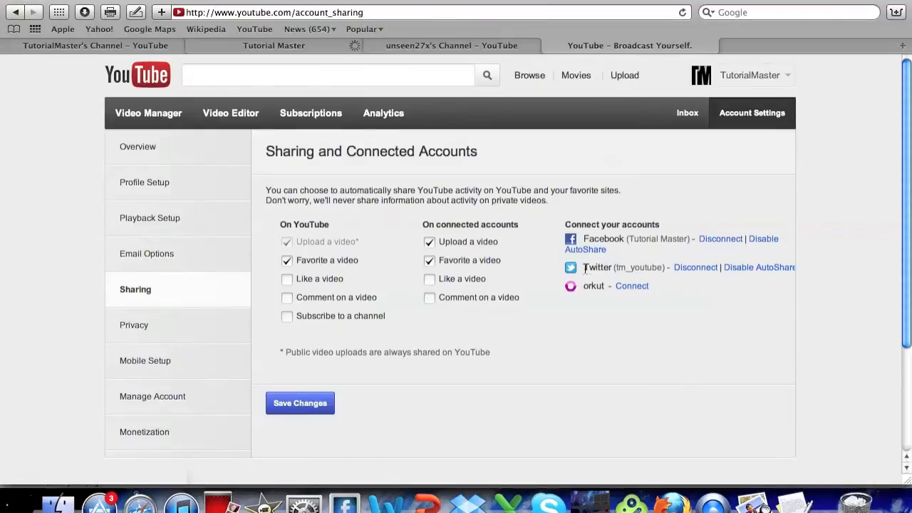
mouse_move(661, 276)
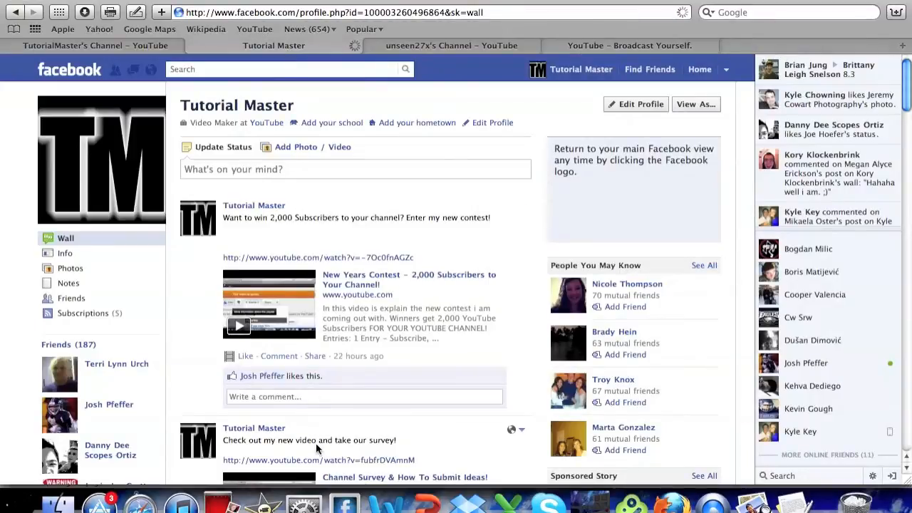
- Return from the Facebook wall to the YouTube Sharing settings tab
click(629, 45)
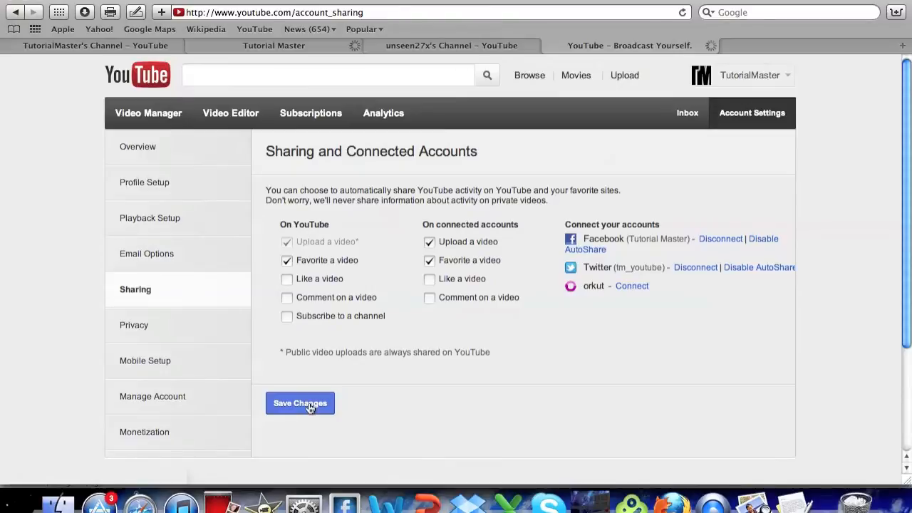
- Save changes on the Sharing and Connected Accounts page
click(300, 403)
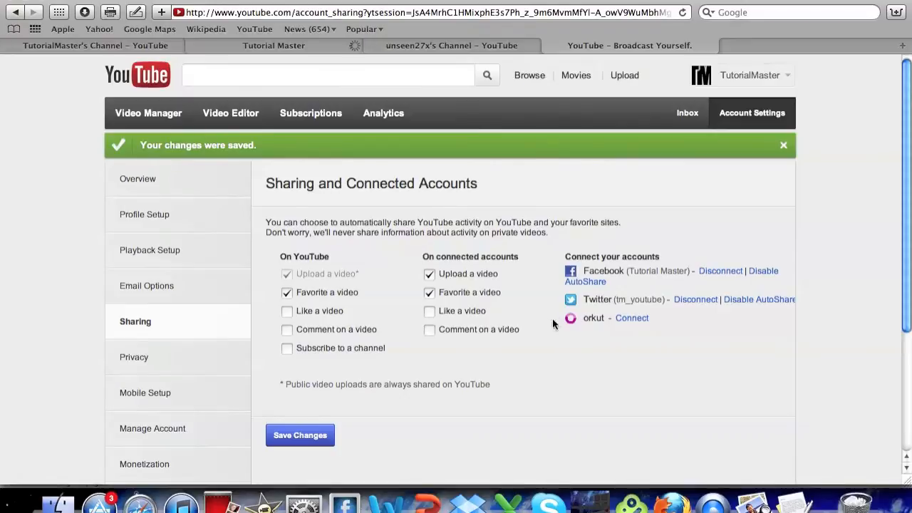
mouse_move(455, 155)
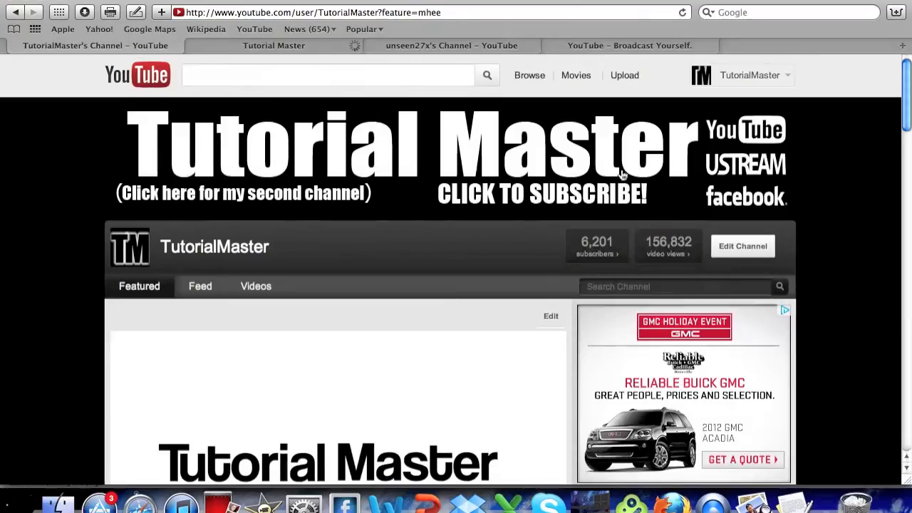
- Scroll down the TutorialMaster channel home page
scroll(down, 3)
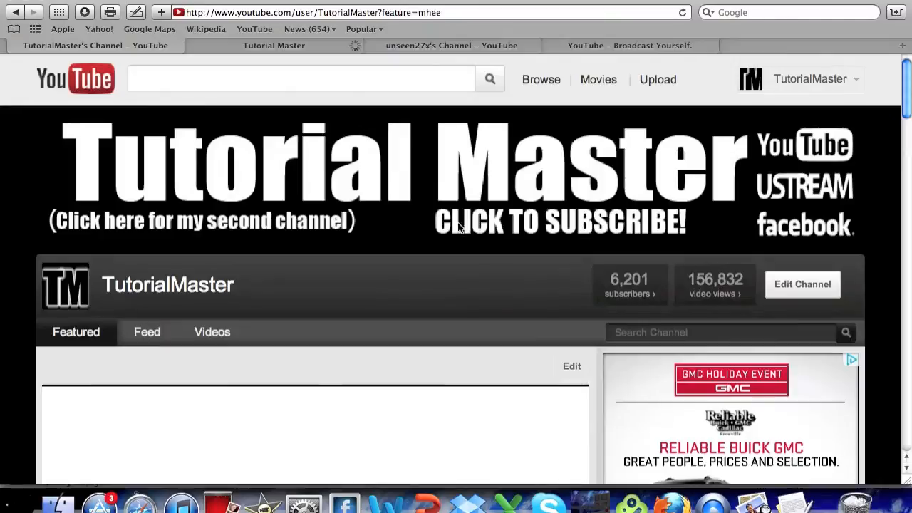
mouse_move(511, 233)
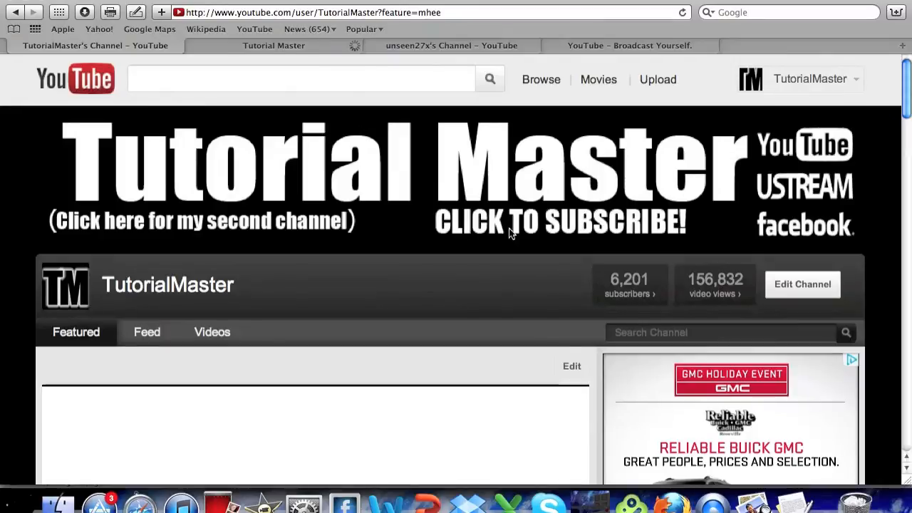
mouse_move(570, 275)
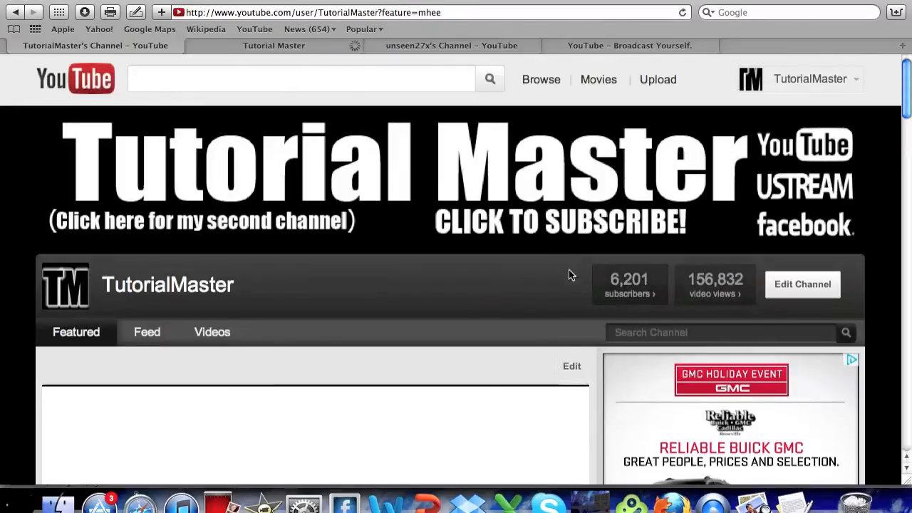
scroll(down, 3)
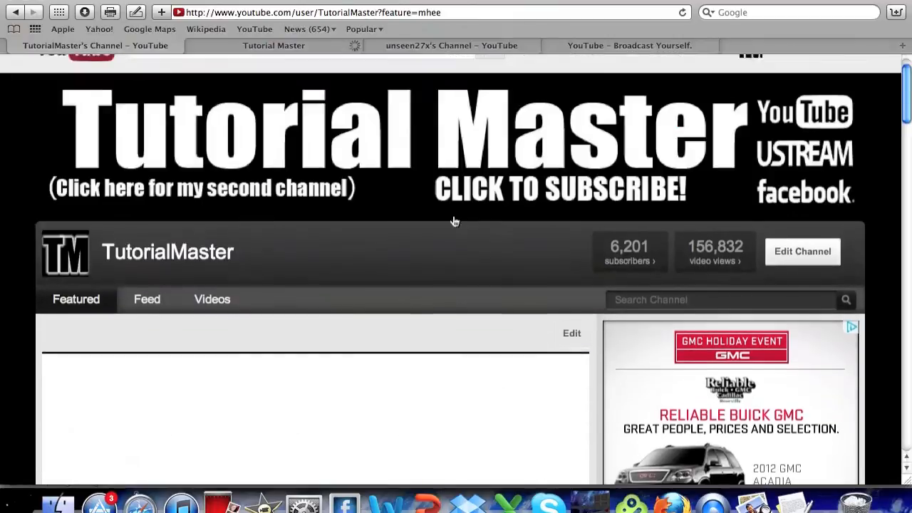